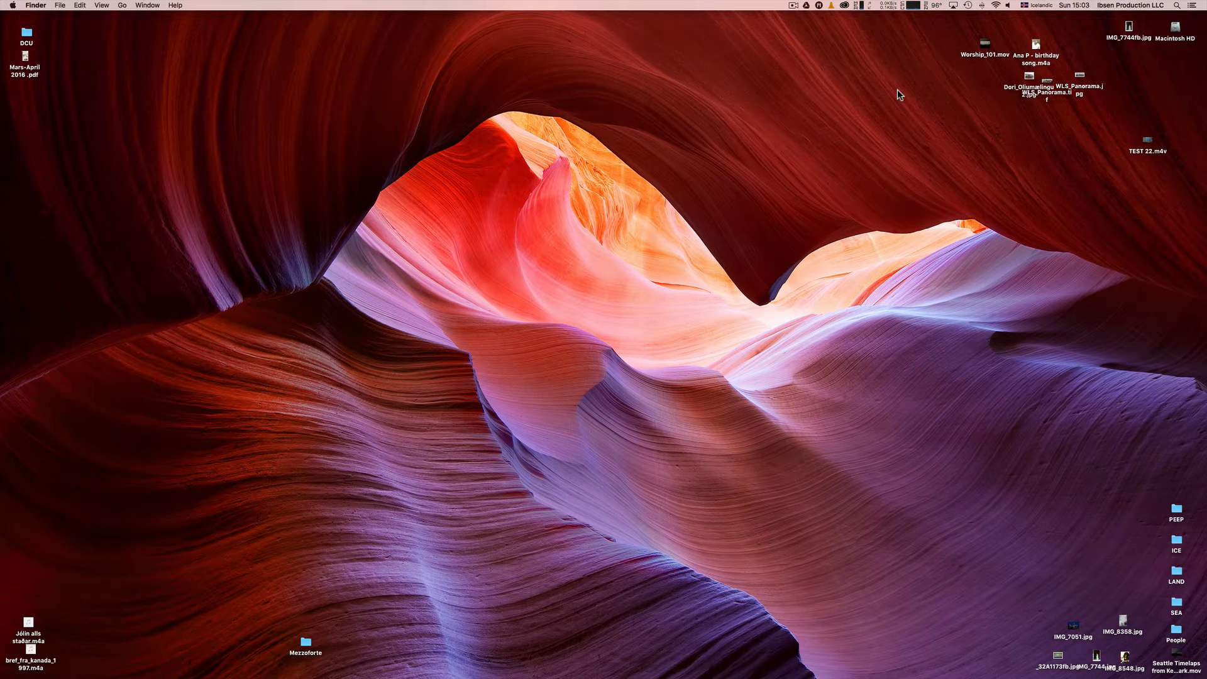
mouse_move(1006, 166)
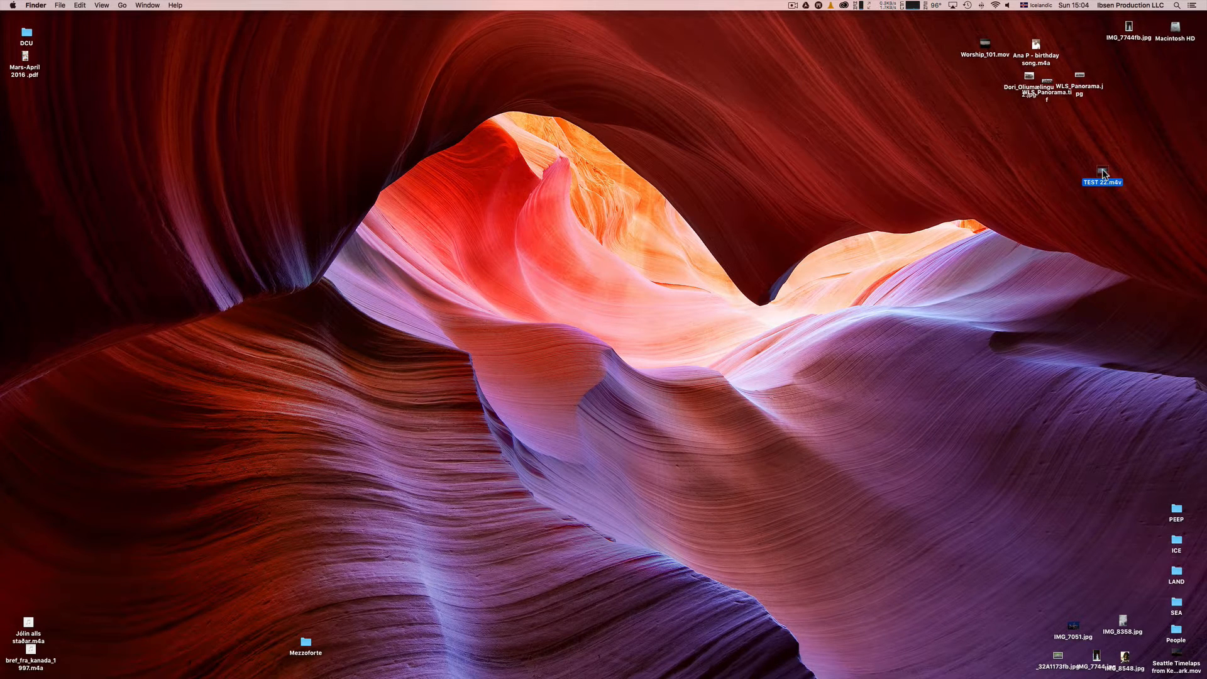
Step: Bring up the shortcut menu for the TEST 22.m4v movie file on the desktop
right_click(1101, 172)
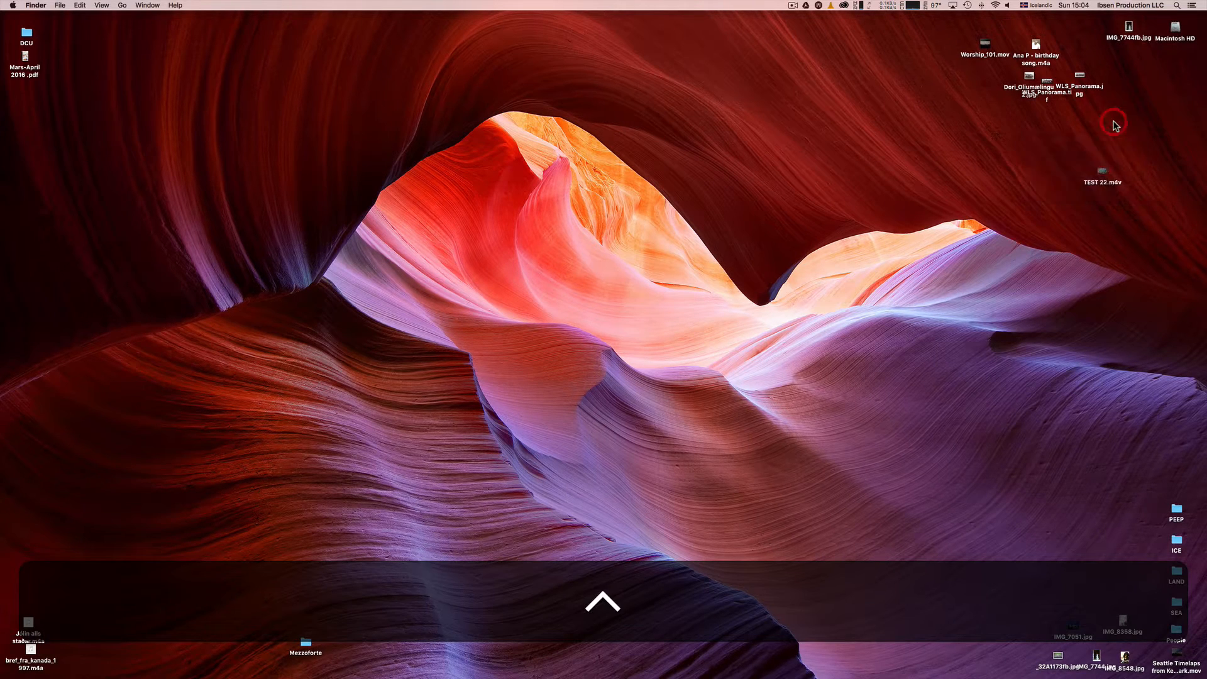
right_click(1115, 123)
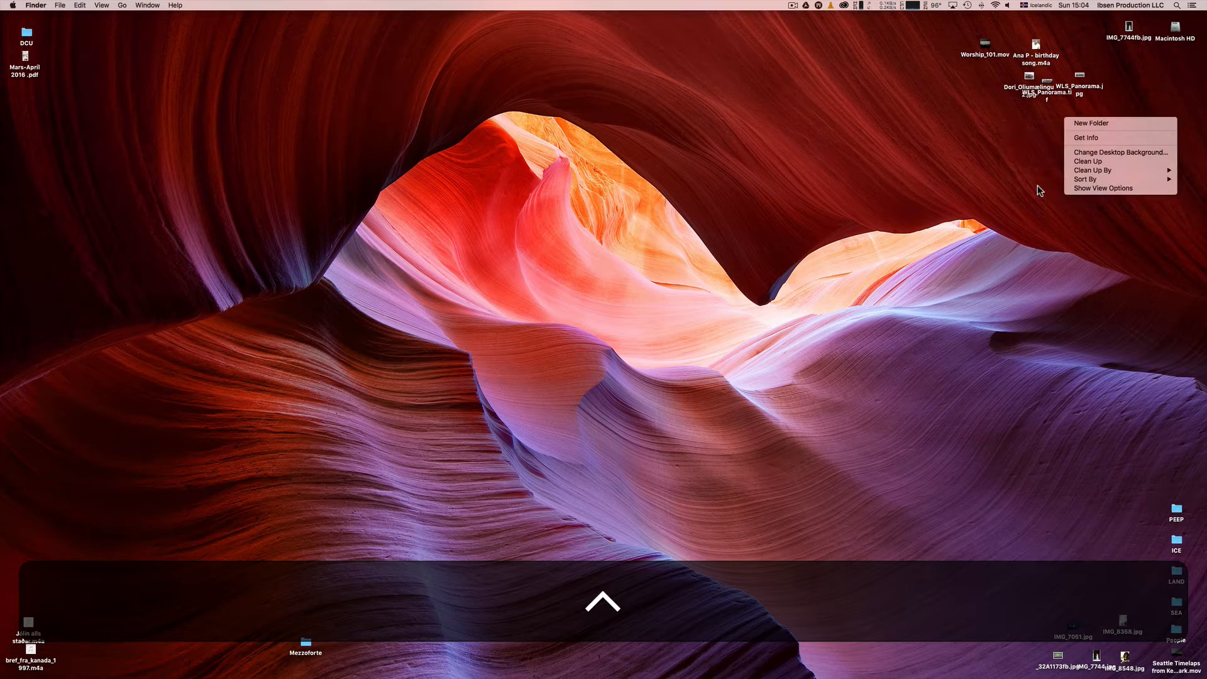
right_click(1107, 175)
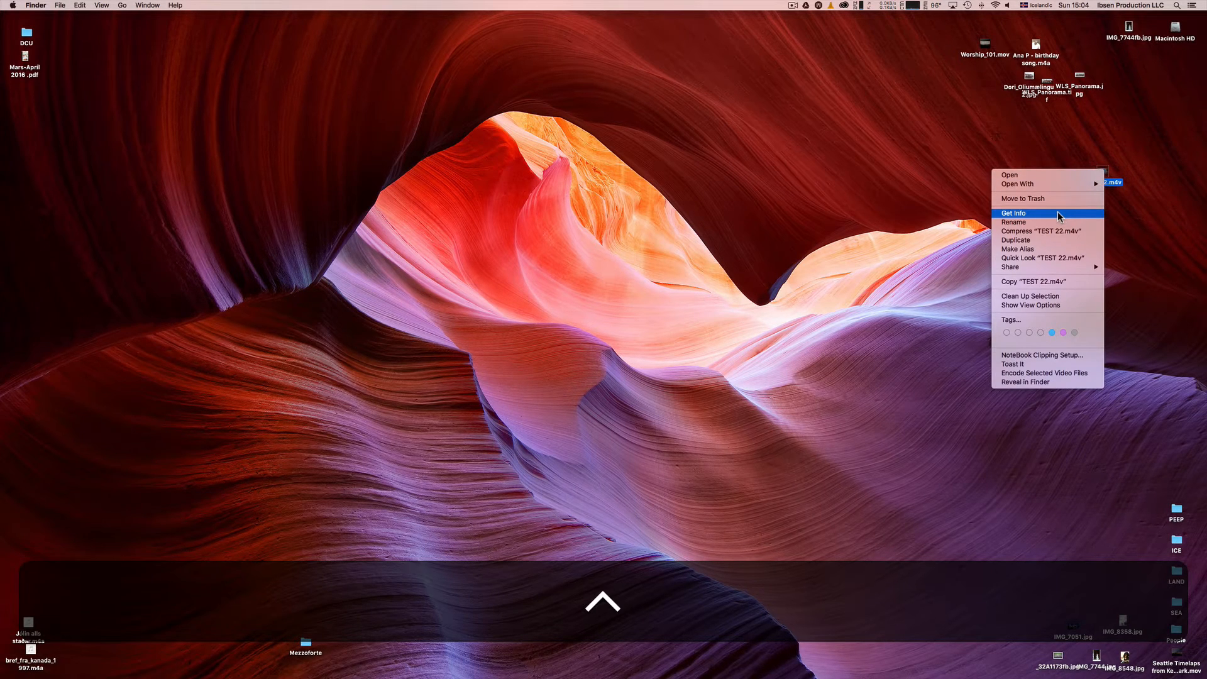
click(1014, 213)
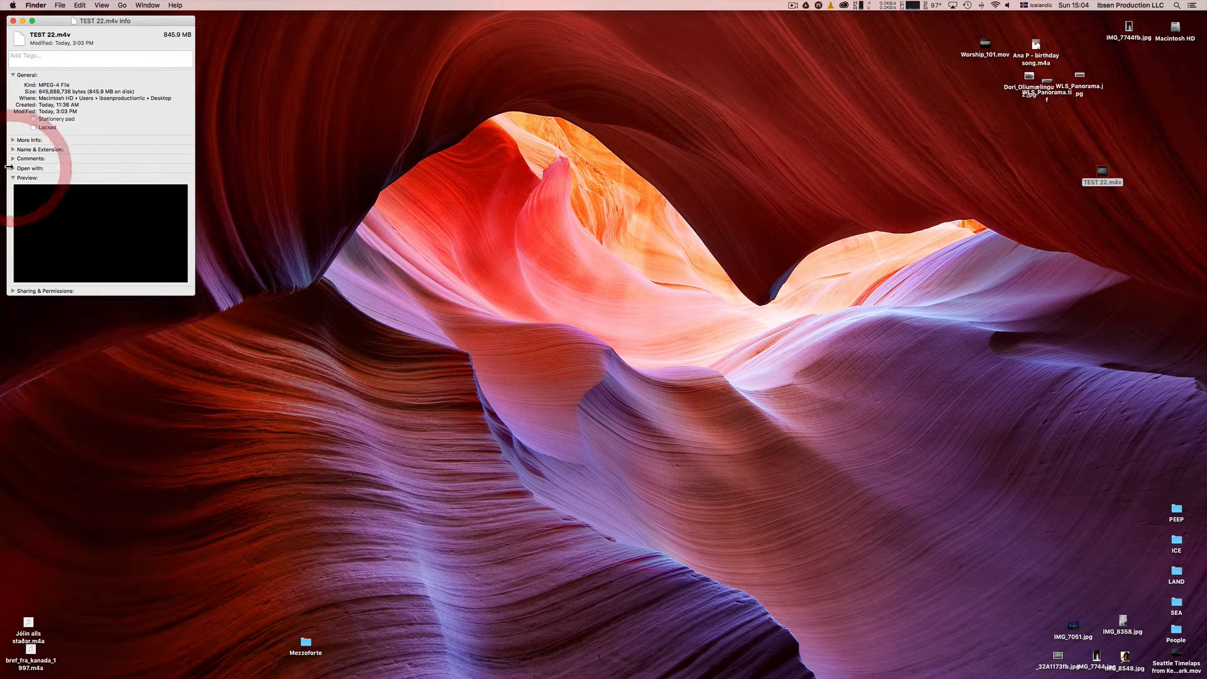
drag(101, 21, 547, 60)
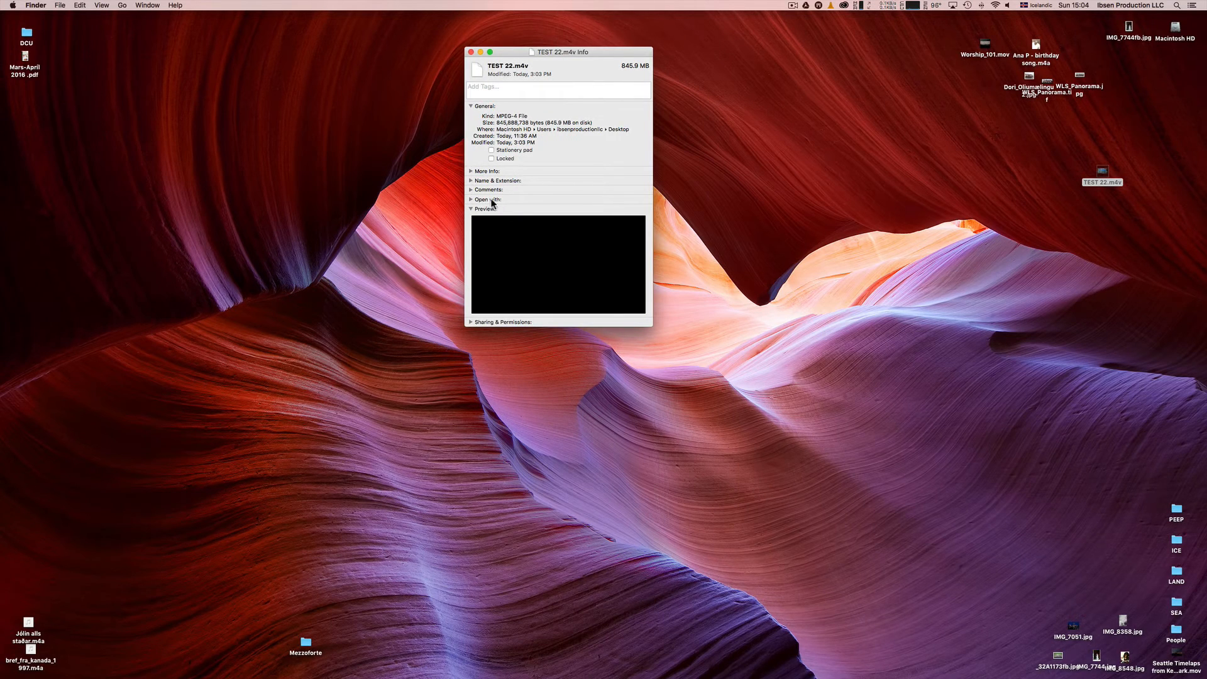
click(470, 199)
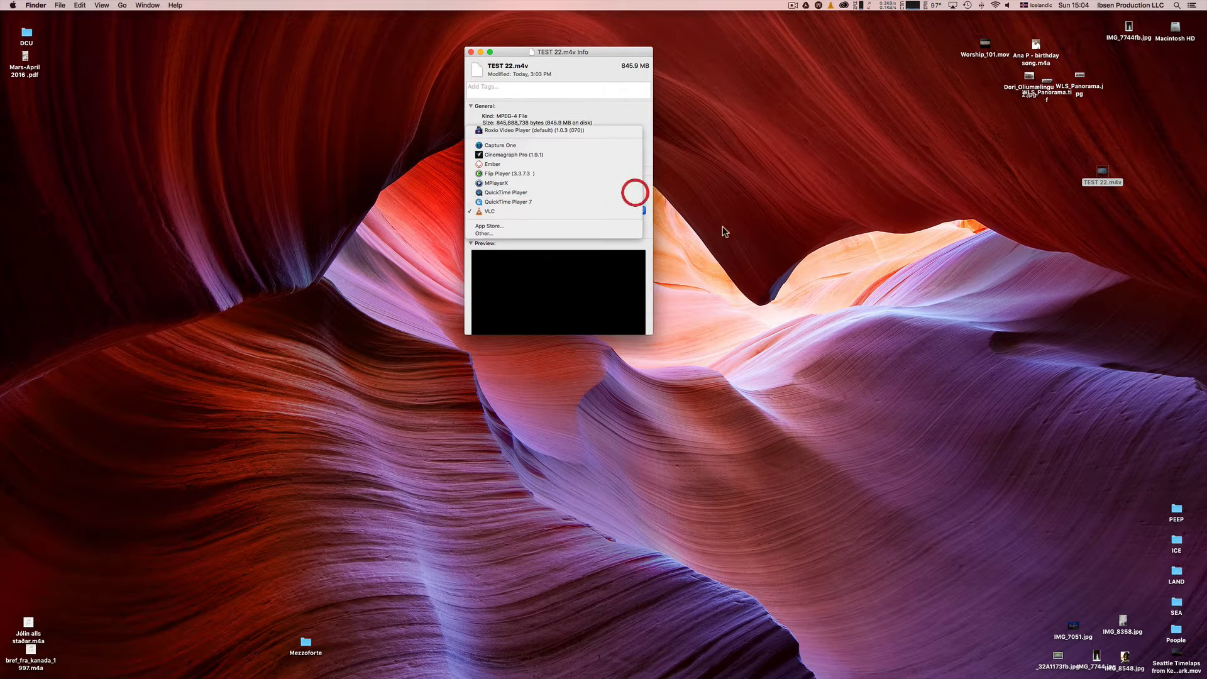
click(505, 192)
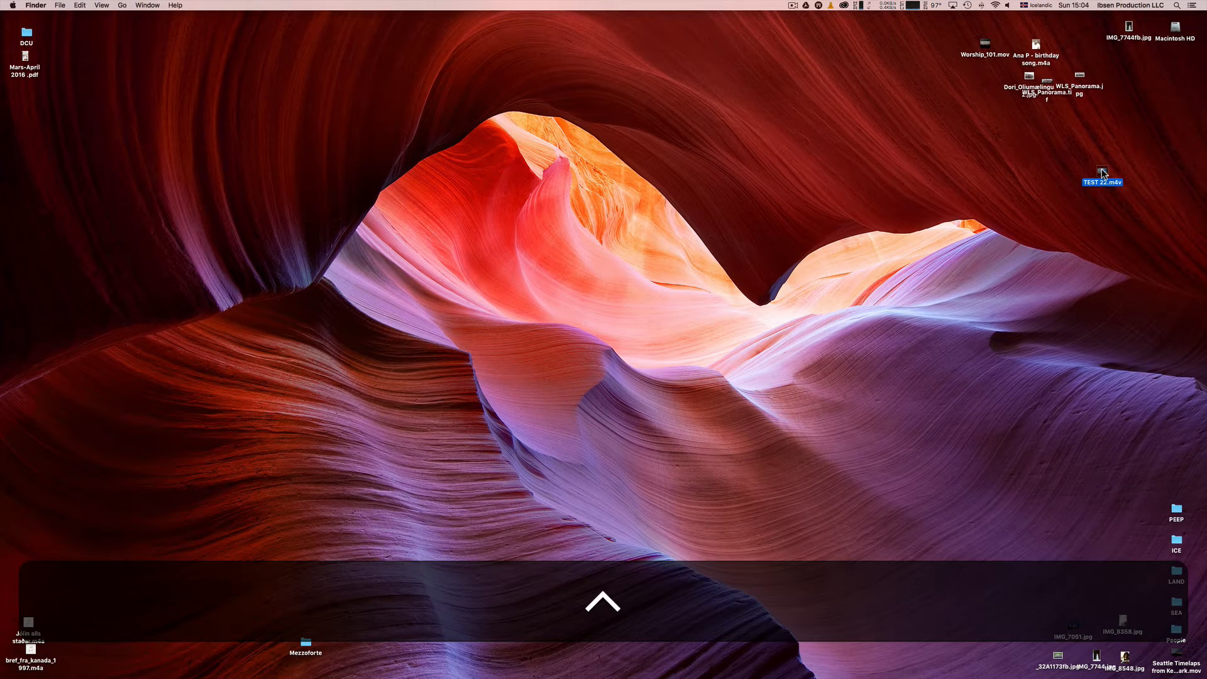
Step: Open TEST 22.m4v with QuickTime Player via the file's Open With menu
right_click(1102, 171)
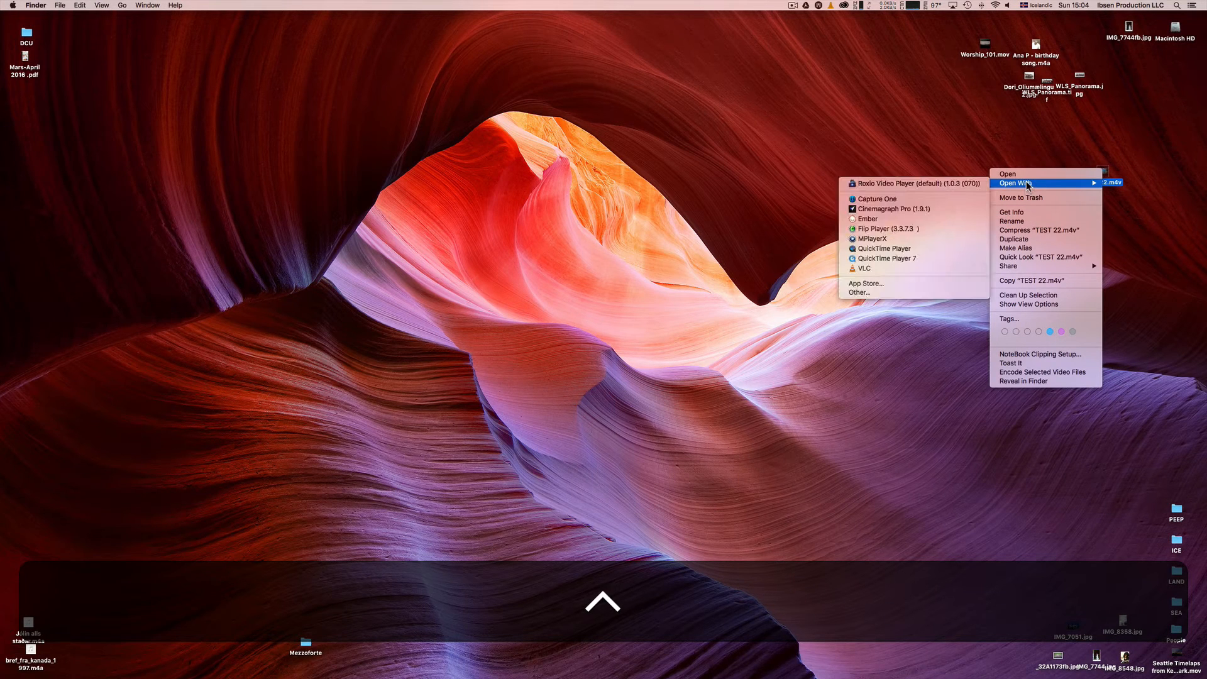
mouse_move(896, 248)
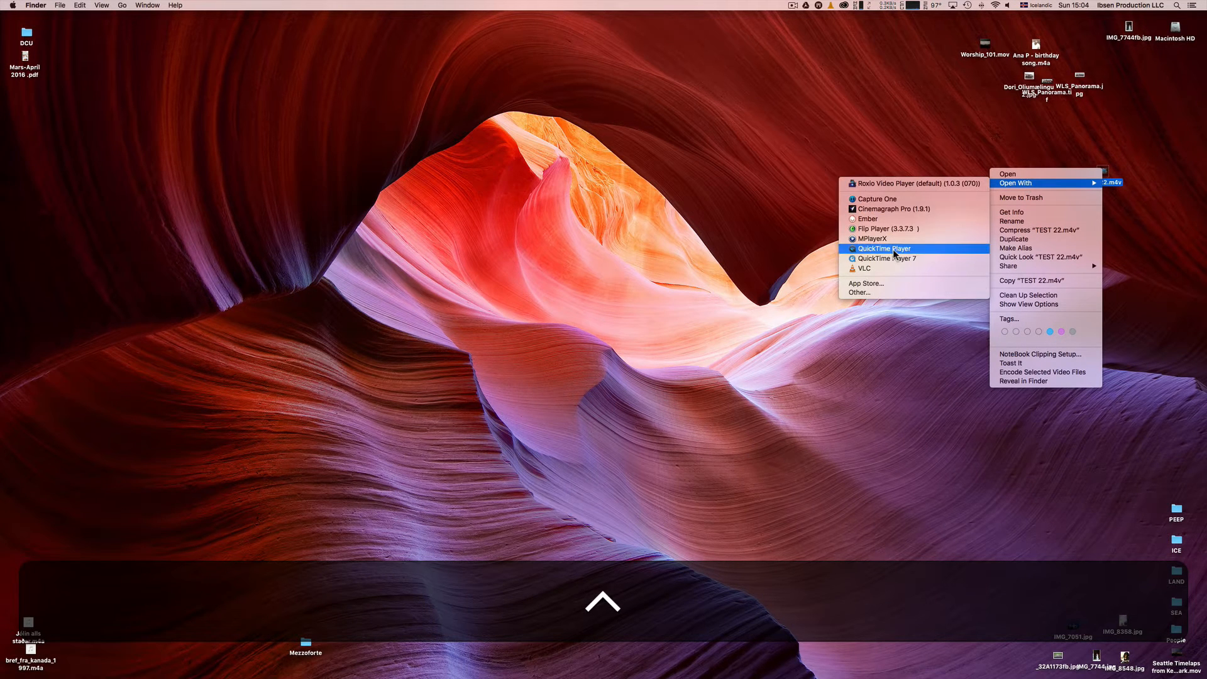
click(886, 248)
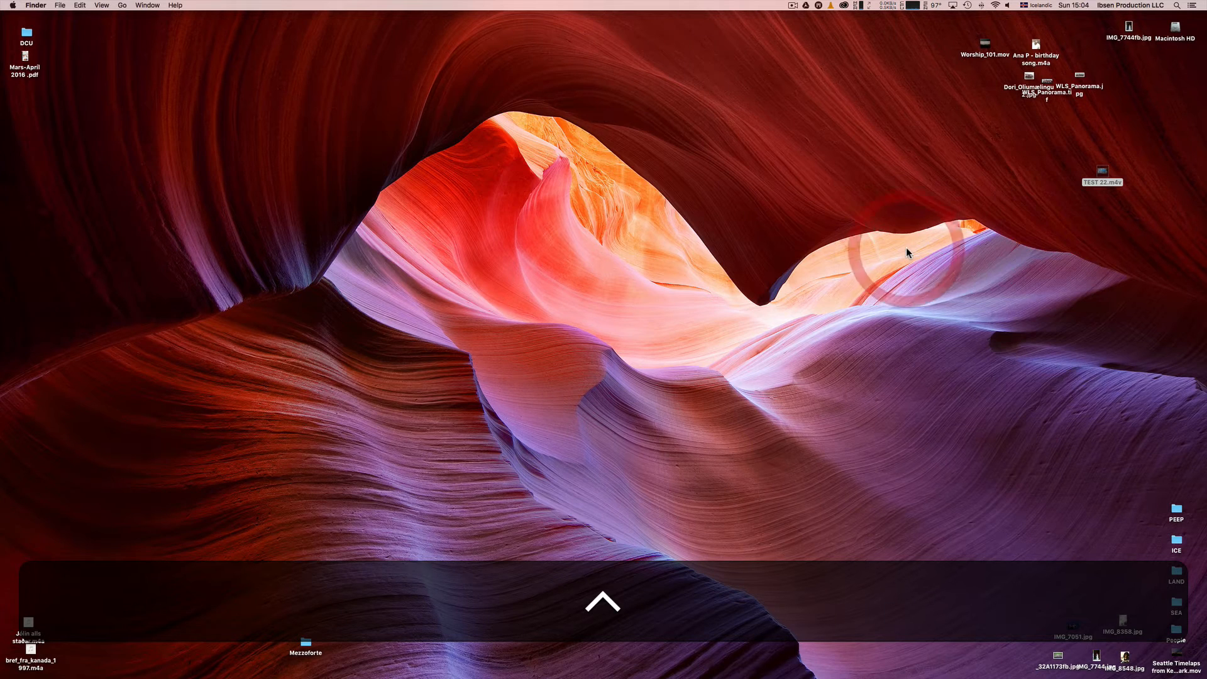
Step: Turn on View > Loop for TEST 22.m4v in QuickTime Player
double_click(1103, 171)
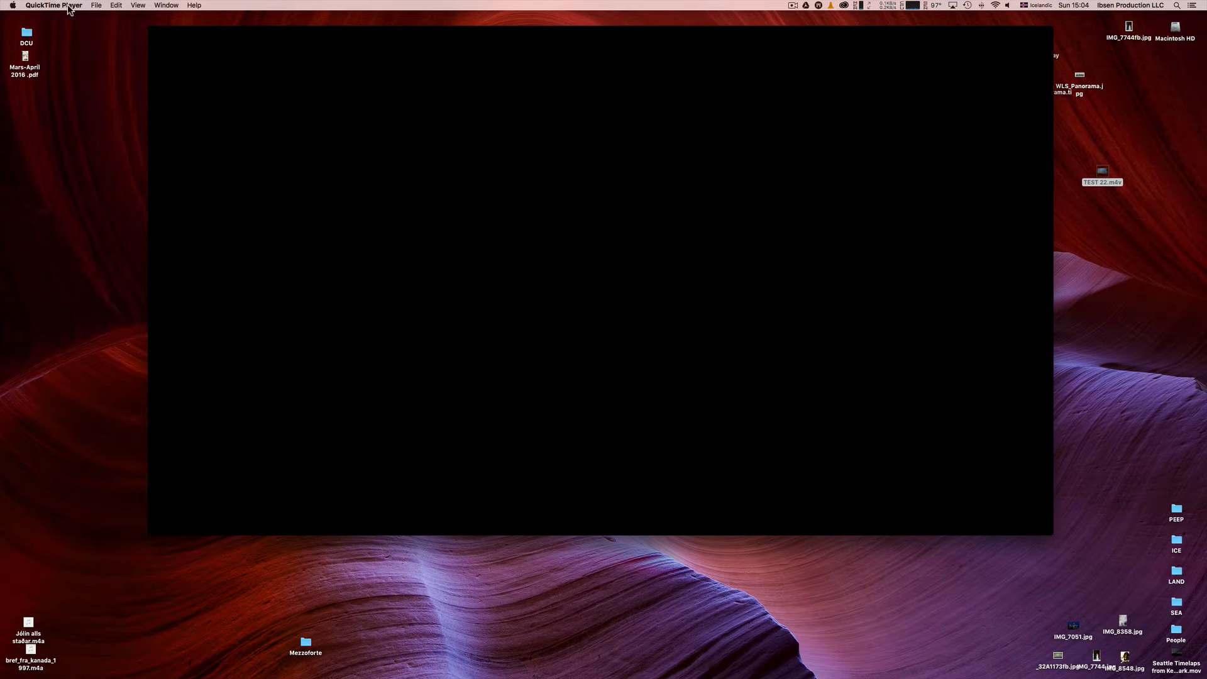
click(137, 5)
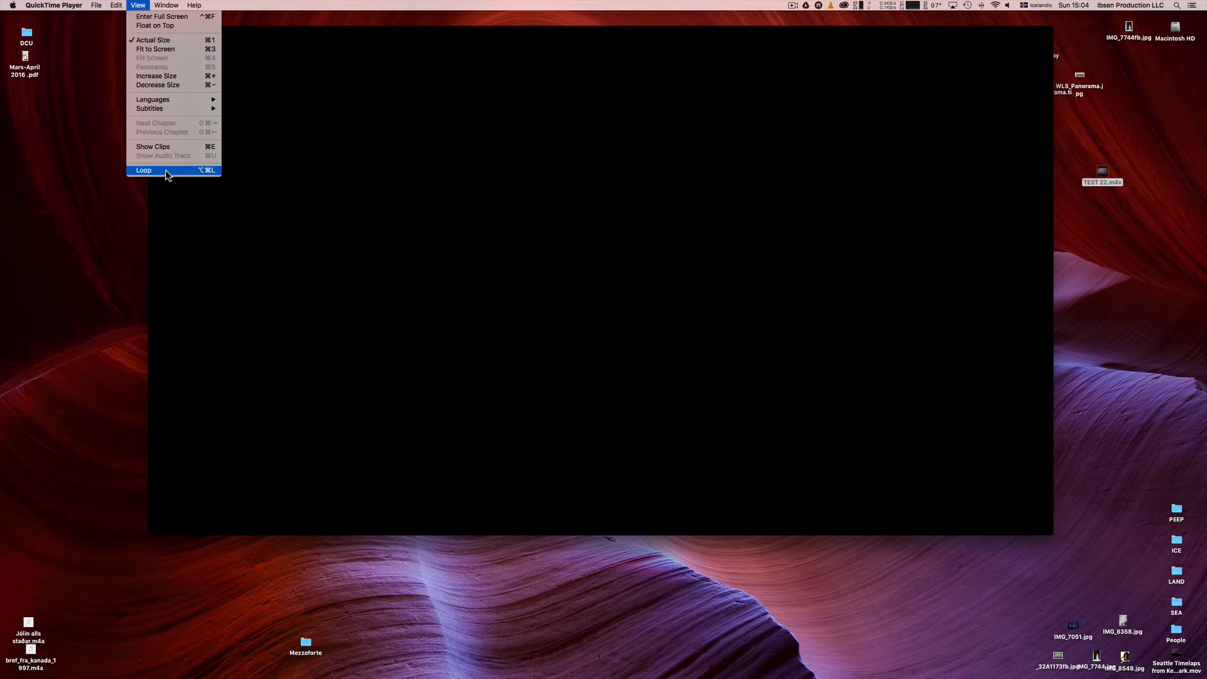
click(144, 171)
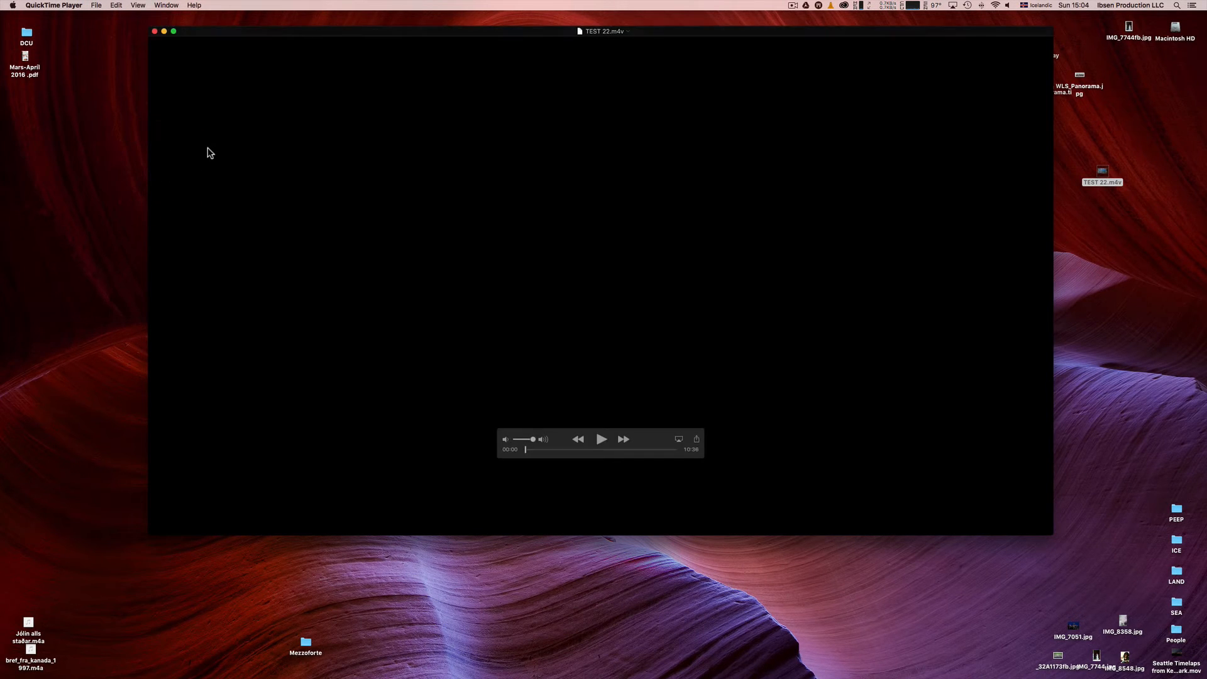
Step: Scrub to just before the end, play to confirm it loops, then quit QuickTime Player
click(138, 5)
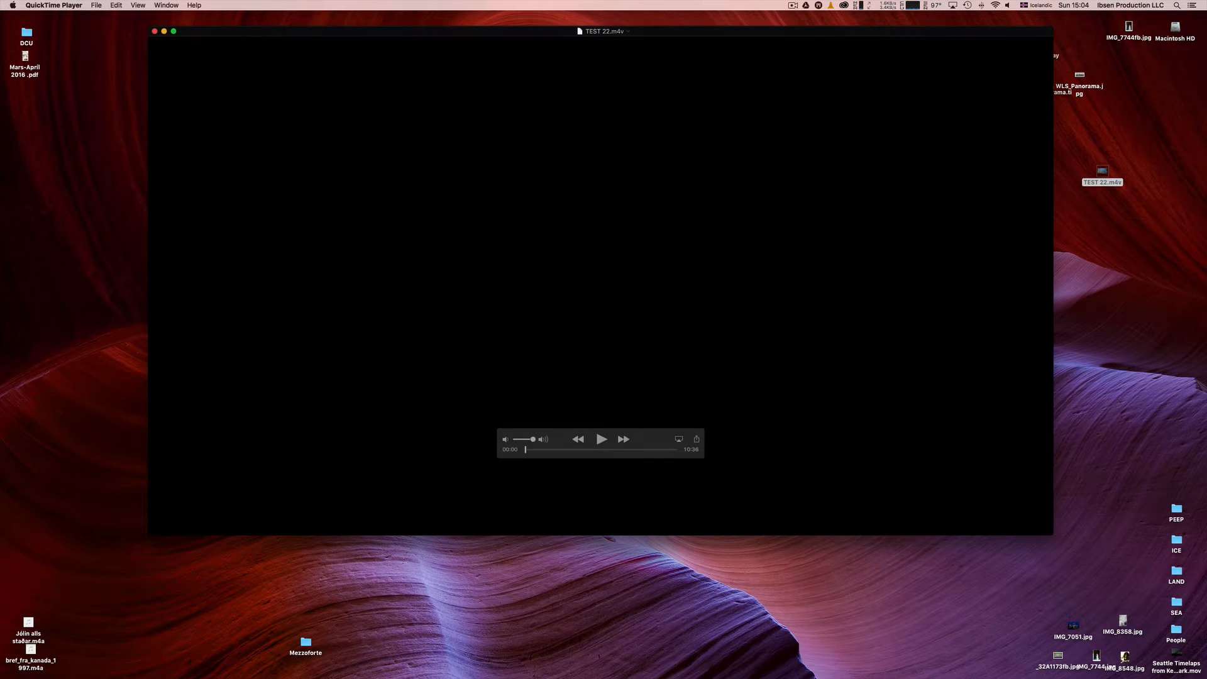
drag(524, 449, 674, 449)
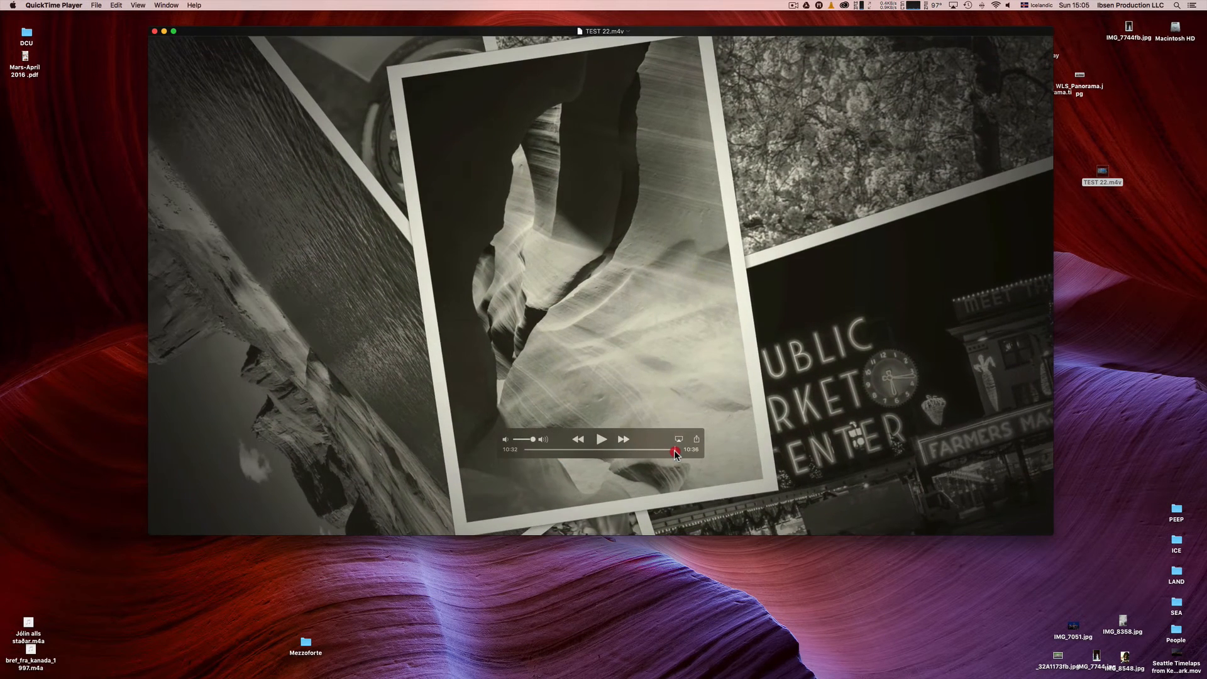
click(603, 438)
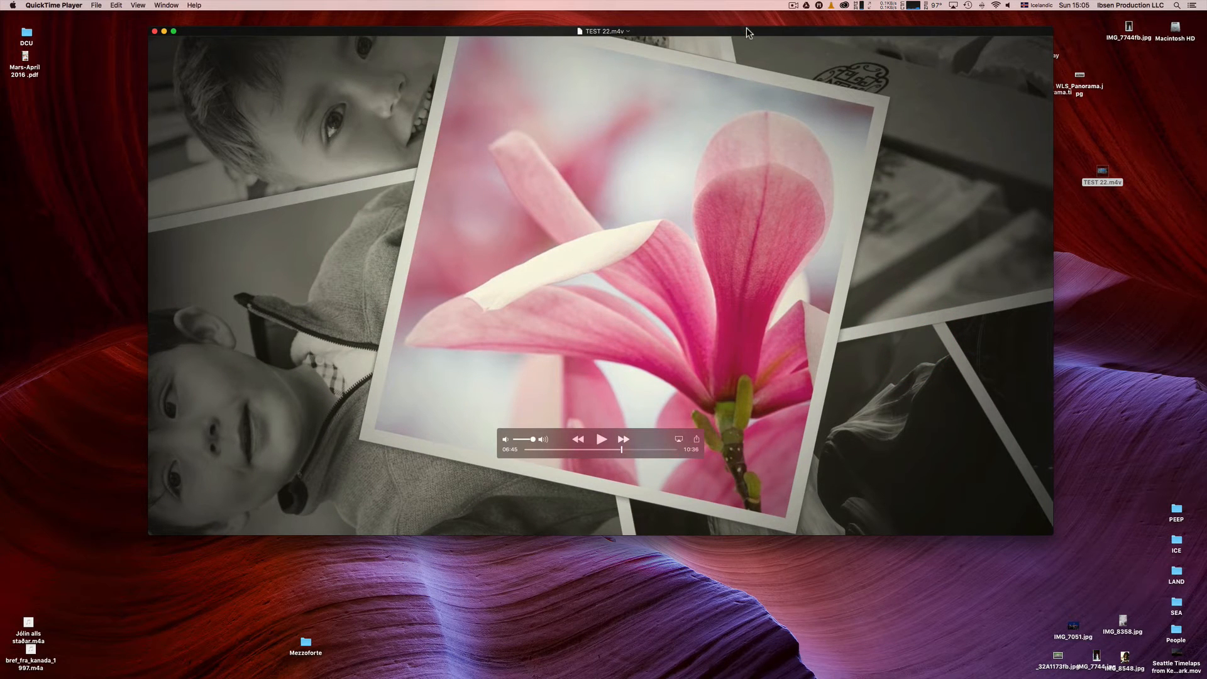
key(cmd)
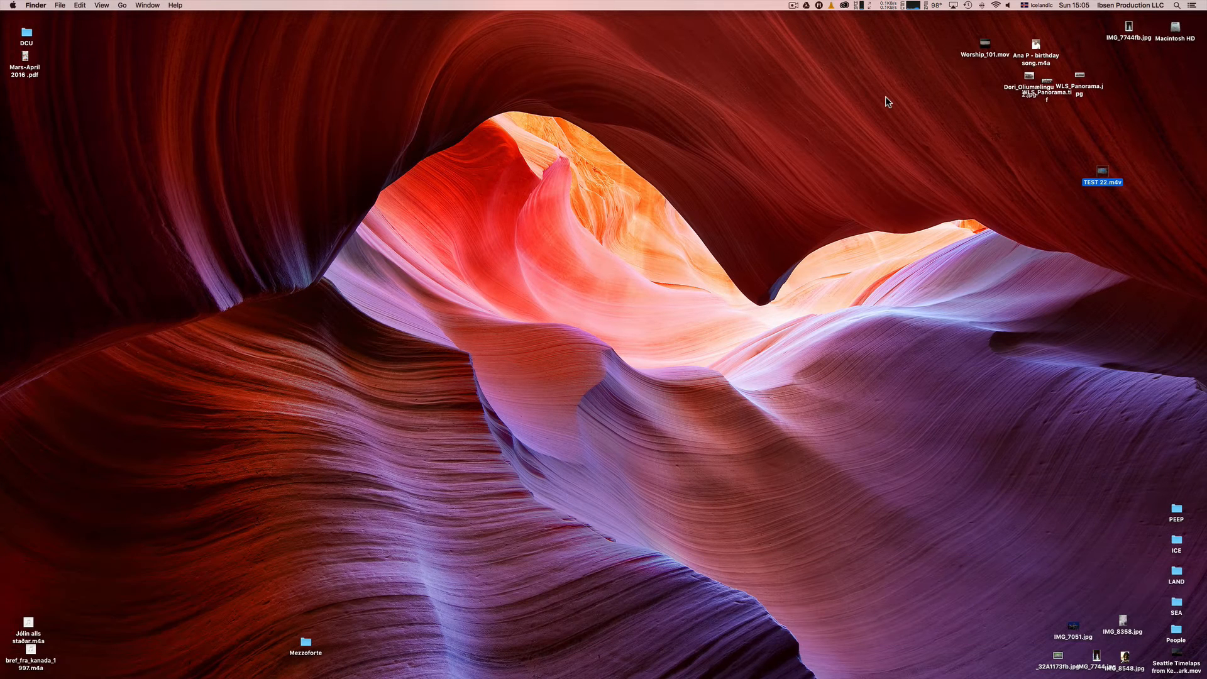
mouse_move(672, 120)
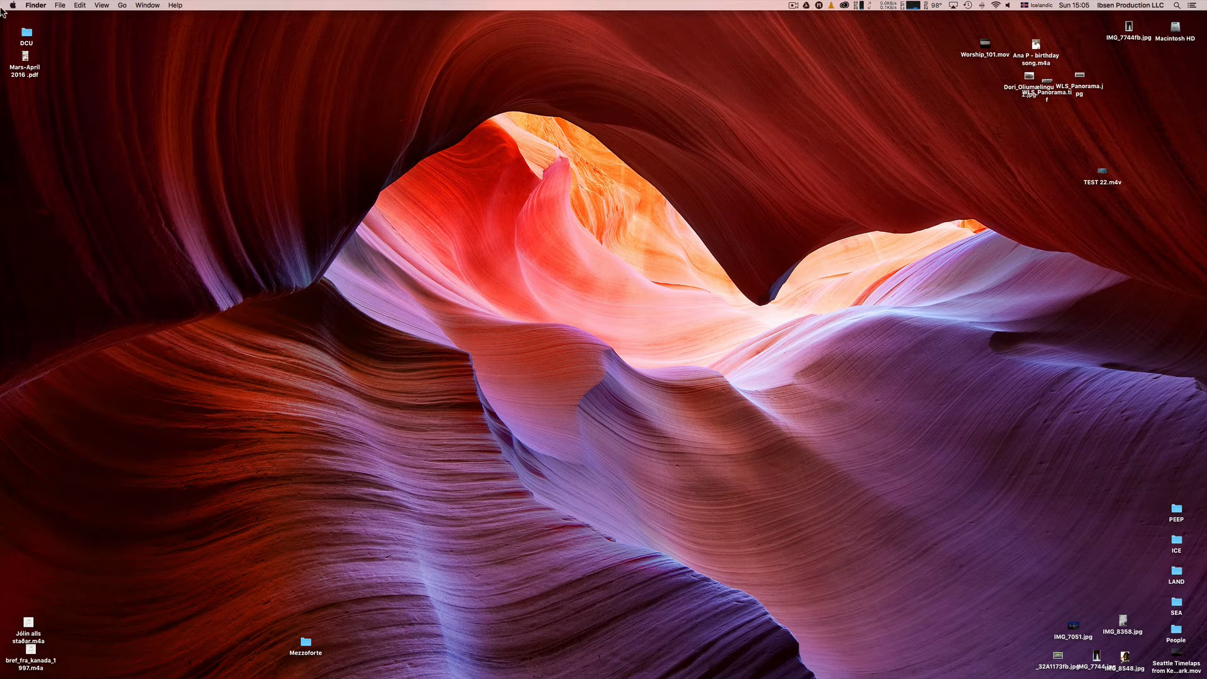
mouse_move(94, 24)
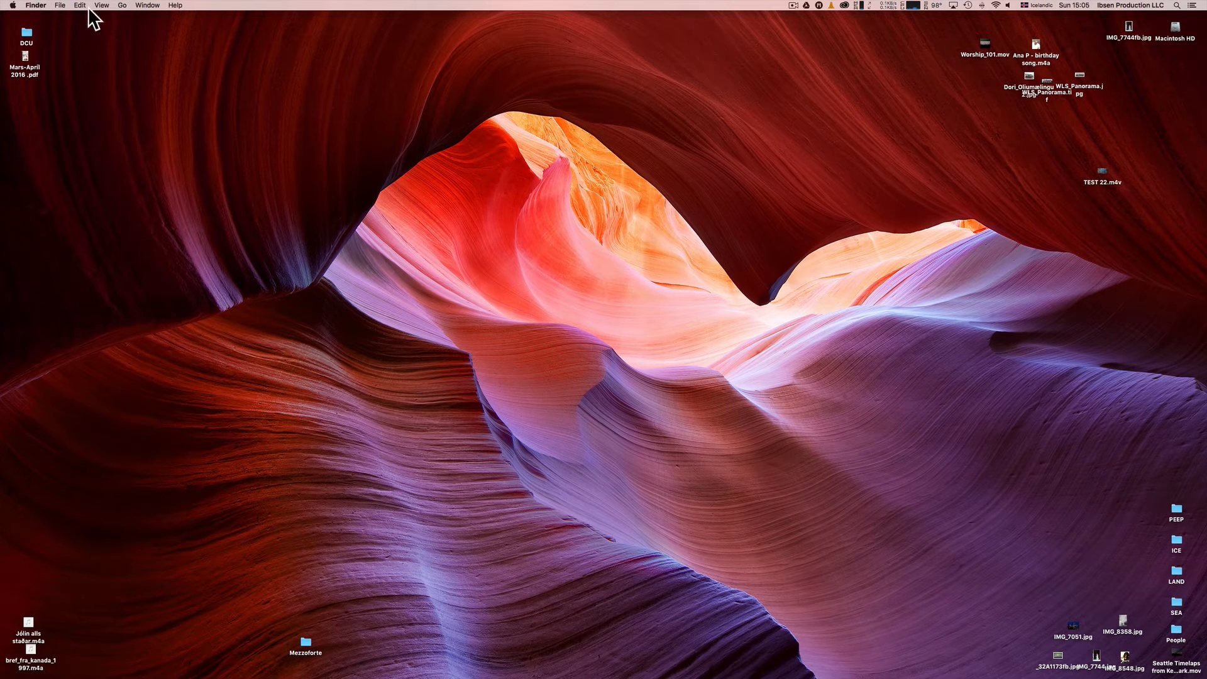
Step: Show the AirDrop window from the Go menu and keep discoverability set to Everyone
click(124, 5)
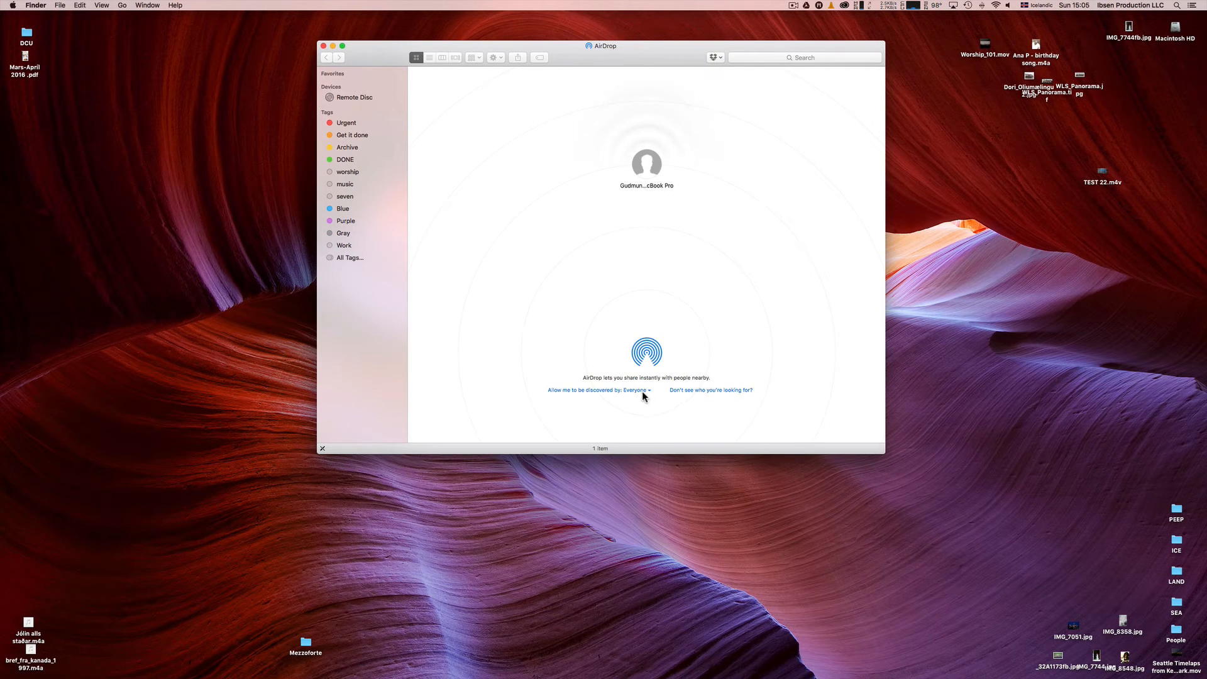
click(601, 390)
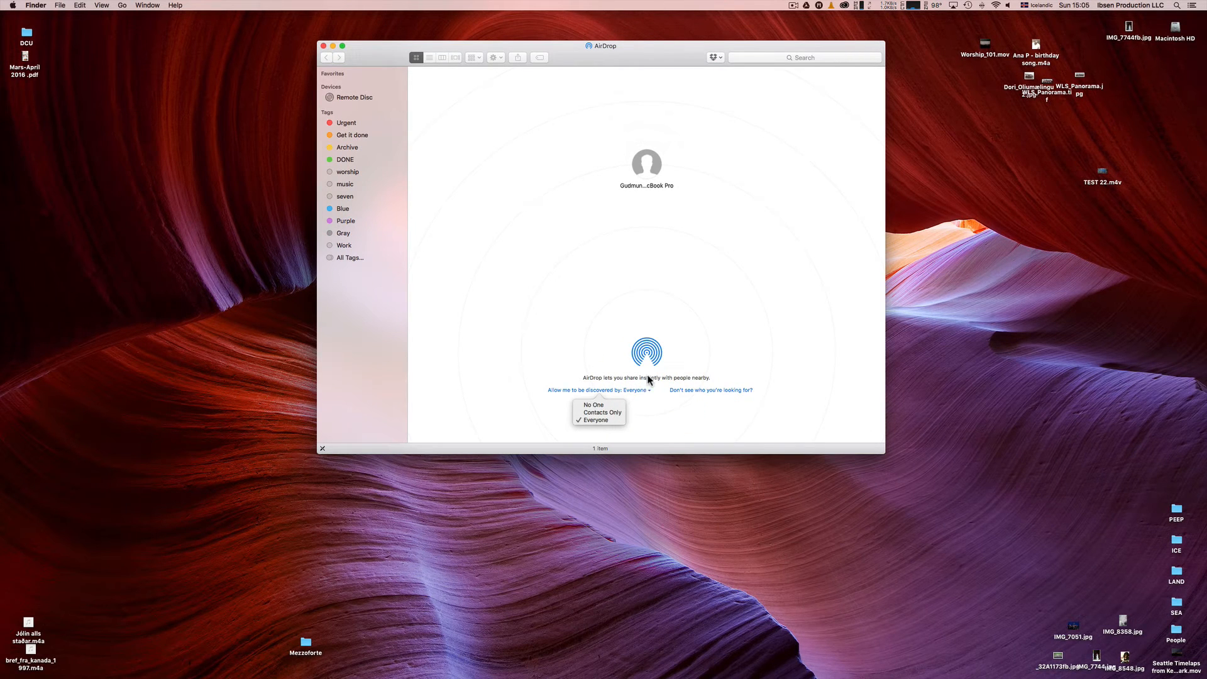
click(648, 391)
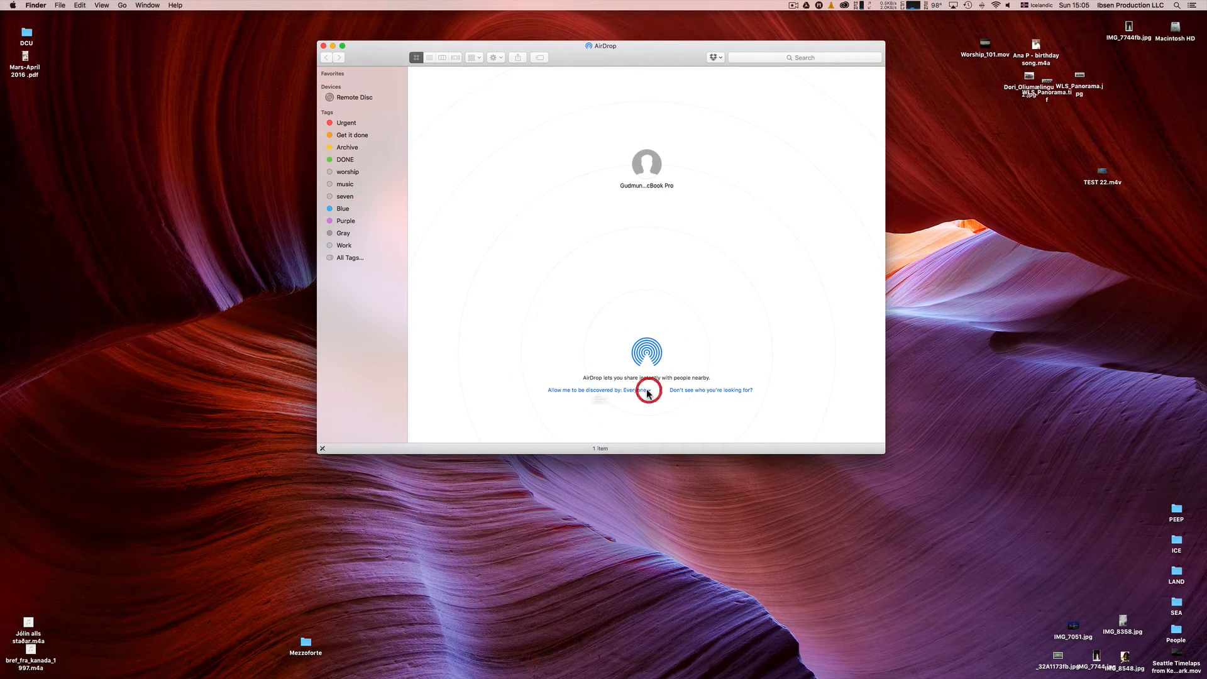
click(636, 390)
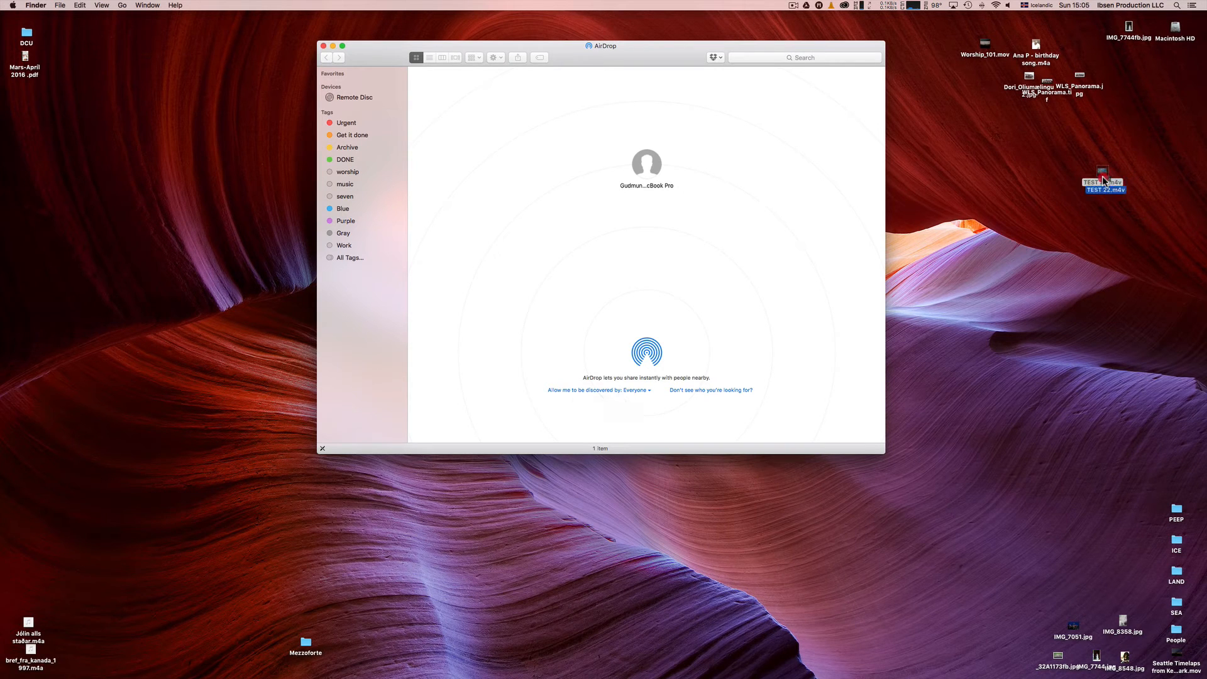
Step: Drop TEST 22.m4v onto the nearby MacBook Pro in AirDrop, then stop the running transfer
drag(1103, 182, 742, 165)
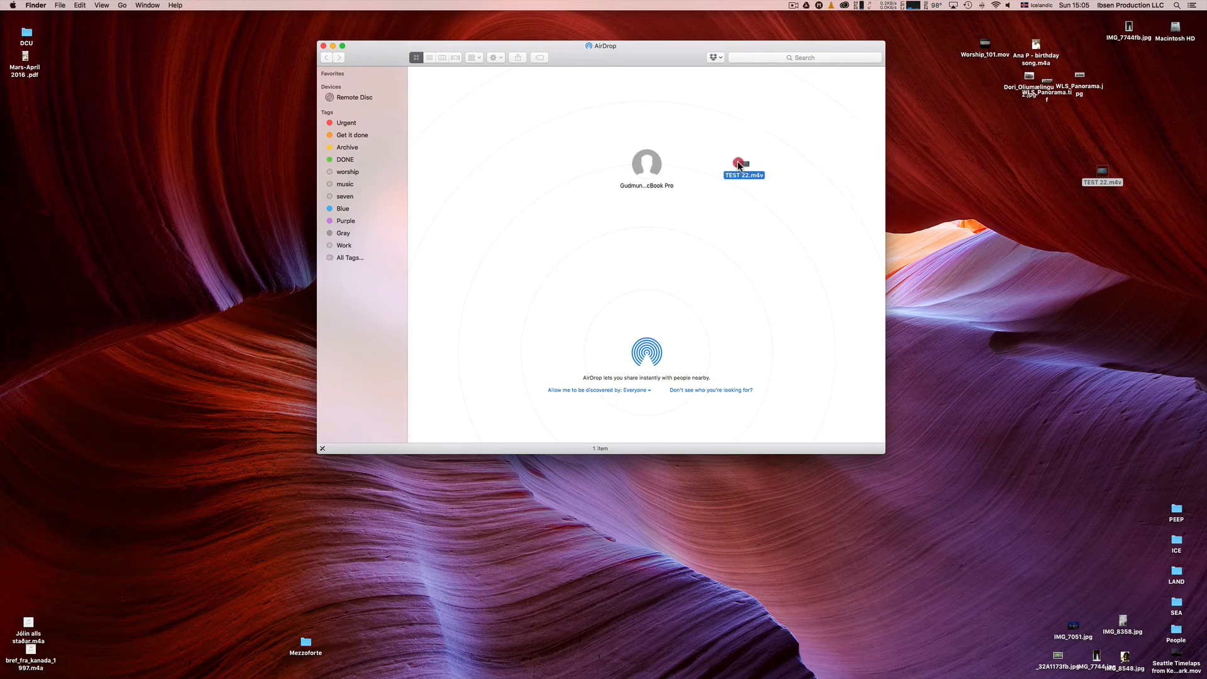
drag(742, 163, 664, 168)
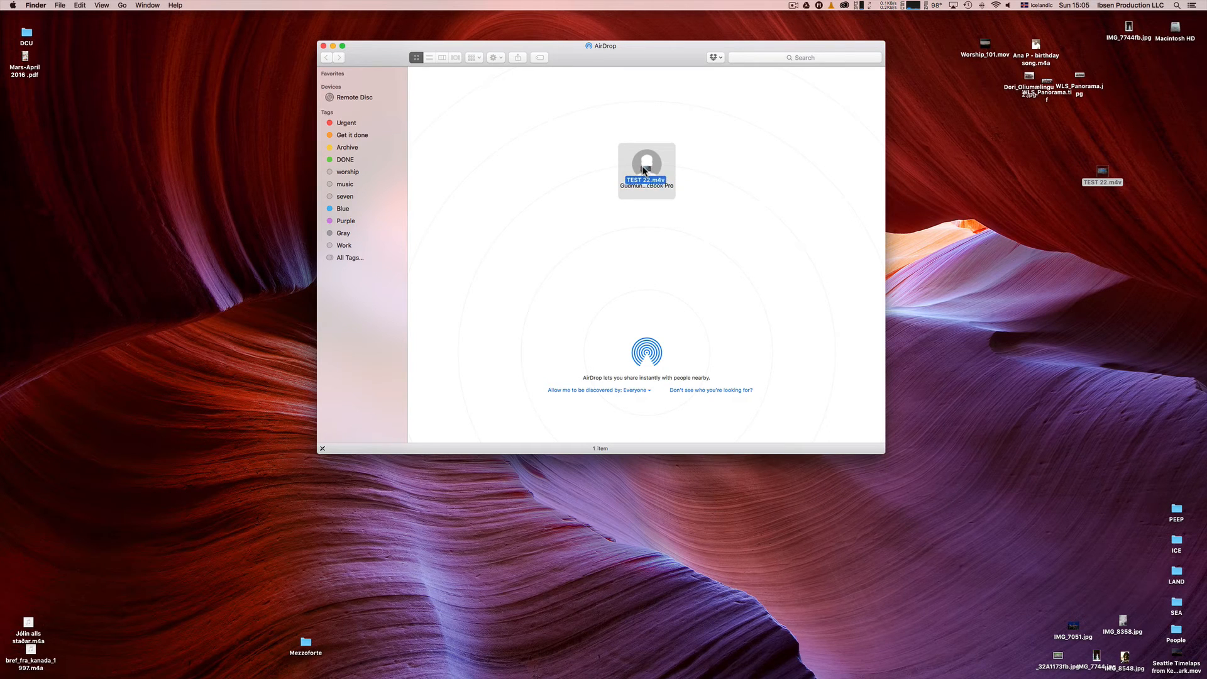
click(646, 166)
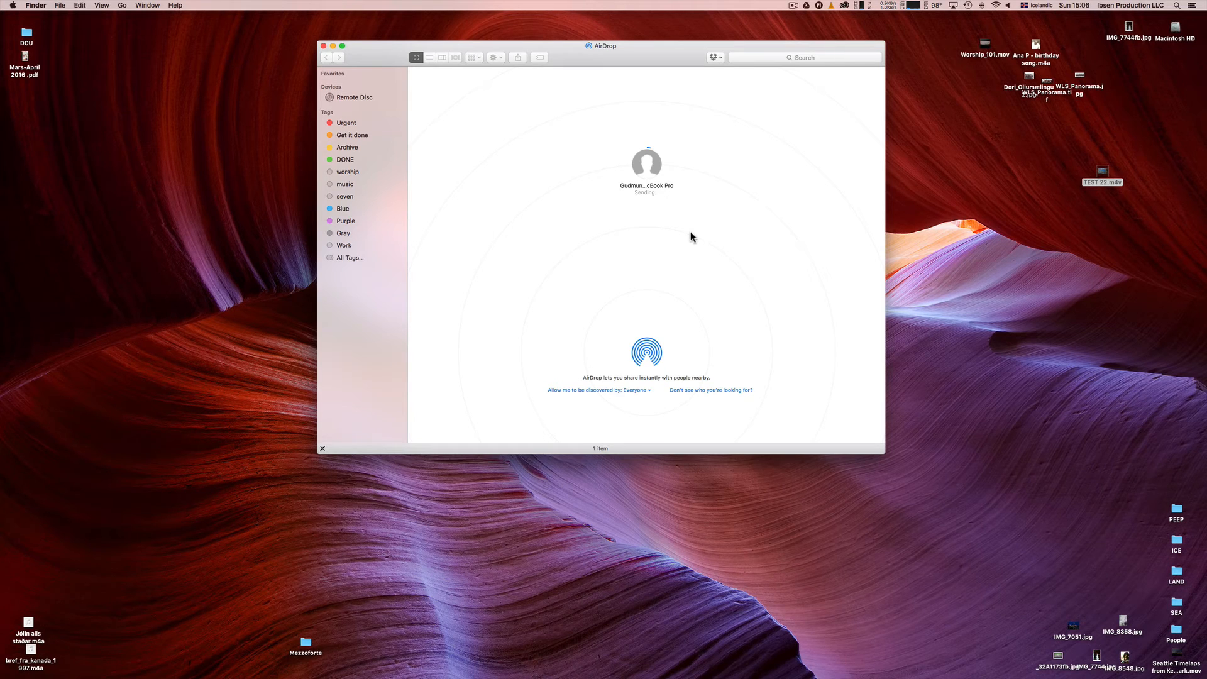
mouse_move(645, 169)
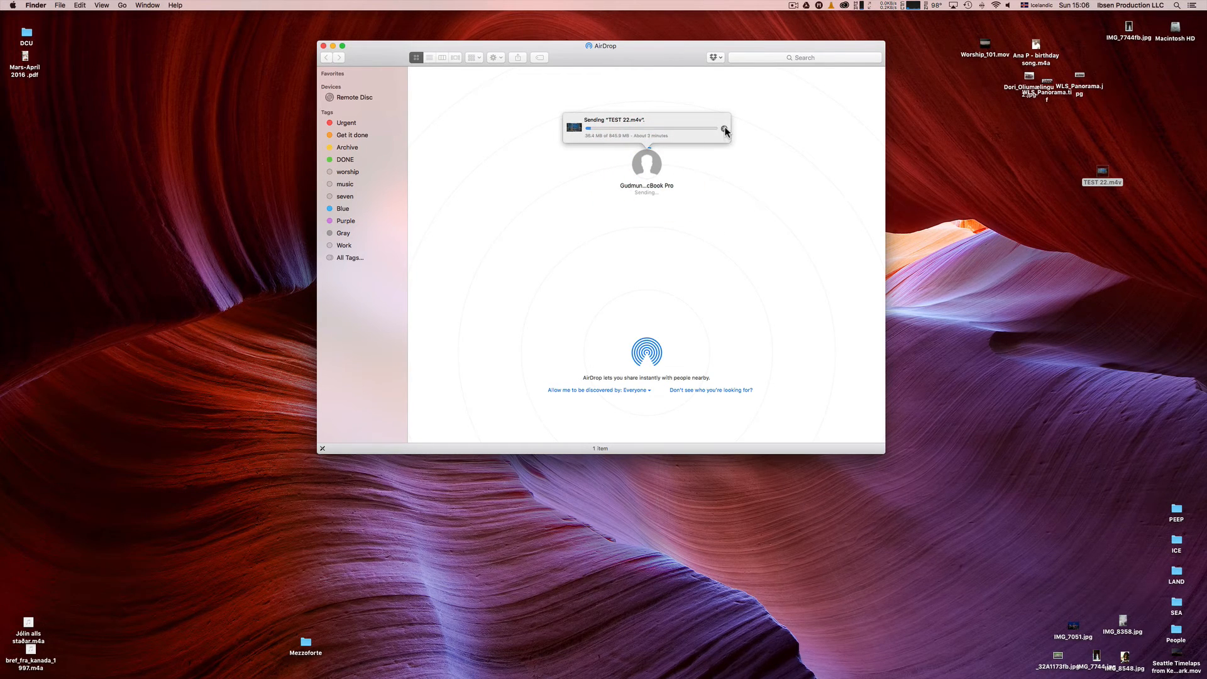
click(727, 128)
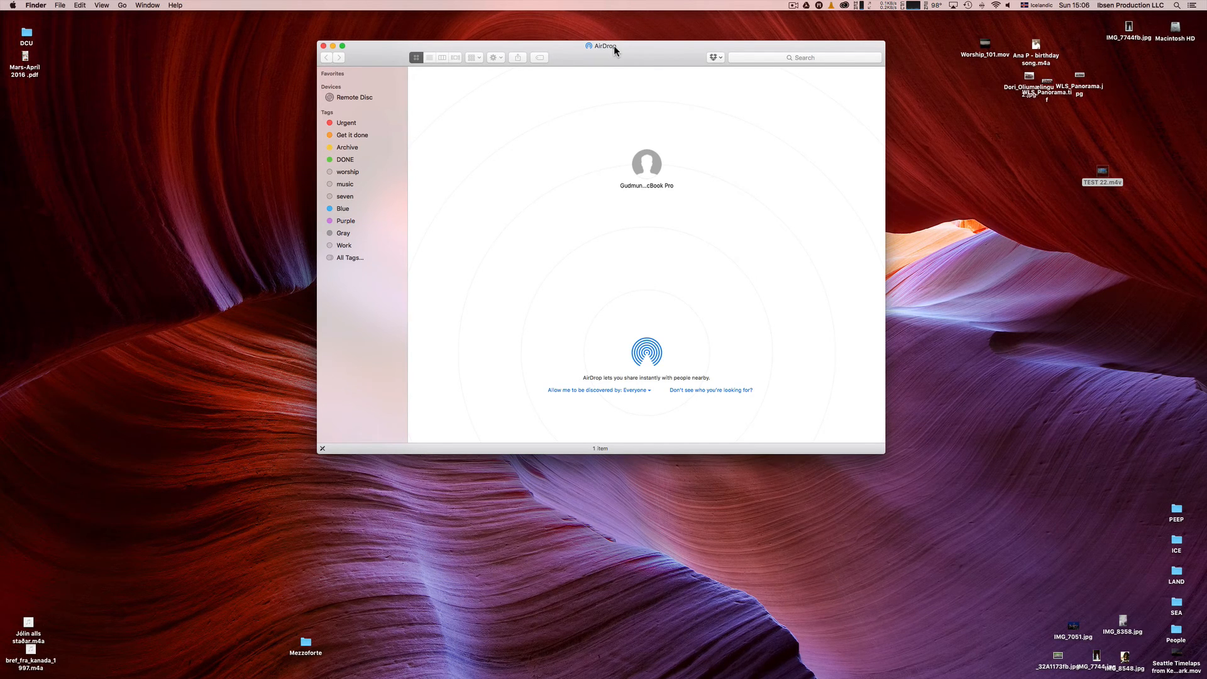
mouse_move(669, 86)
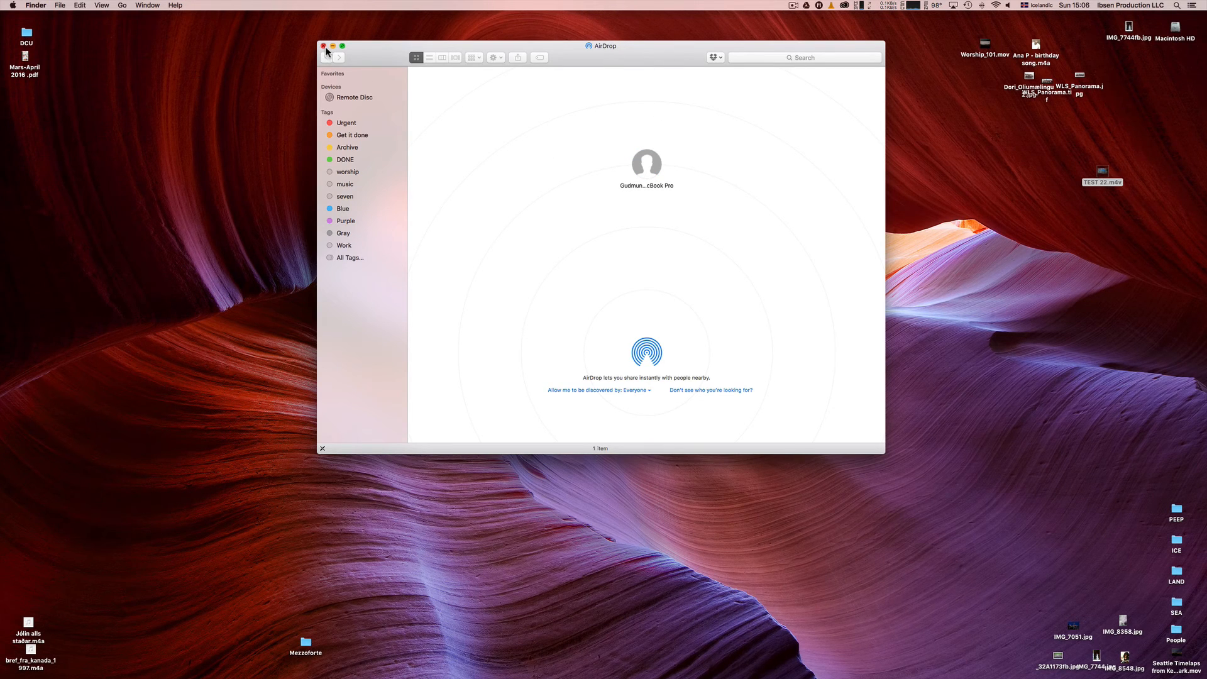
Step: Go to the Downloads folder and Quick Look the selected airport photo
click(122, 5)
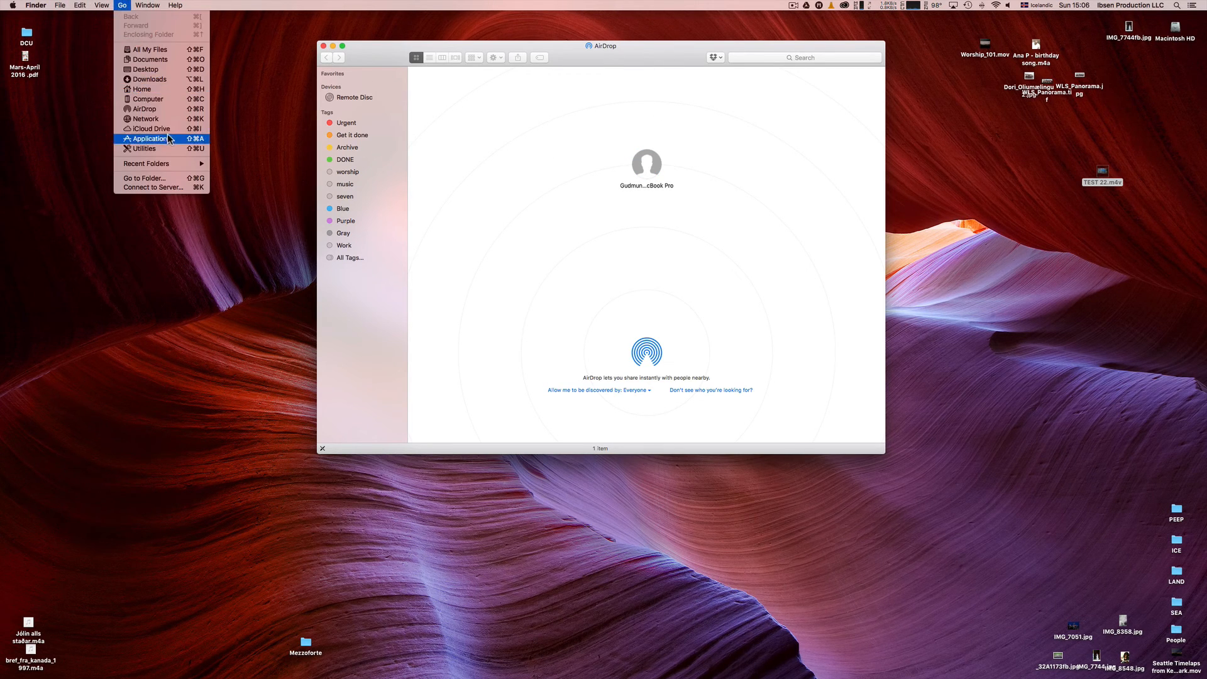
mouse_move(145, 79)
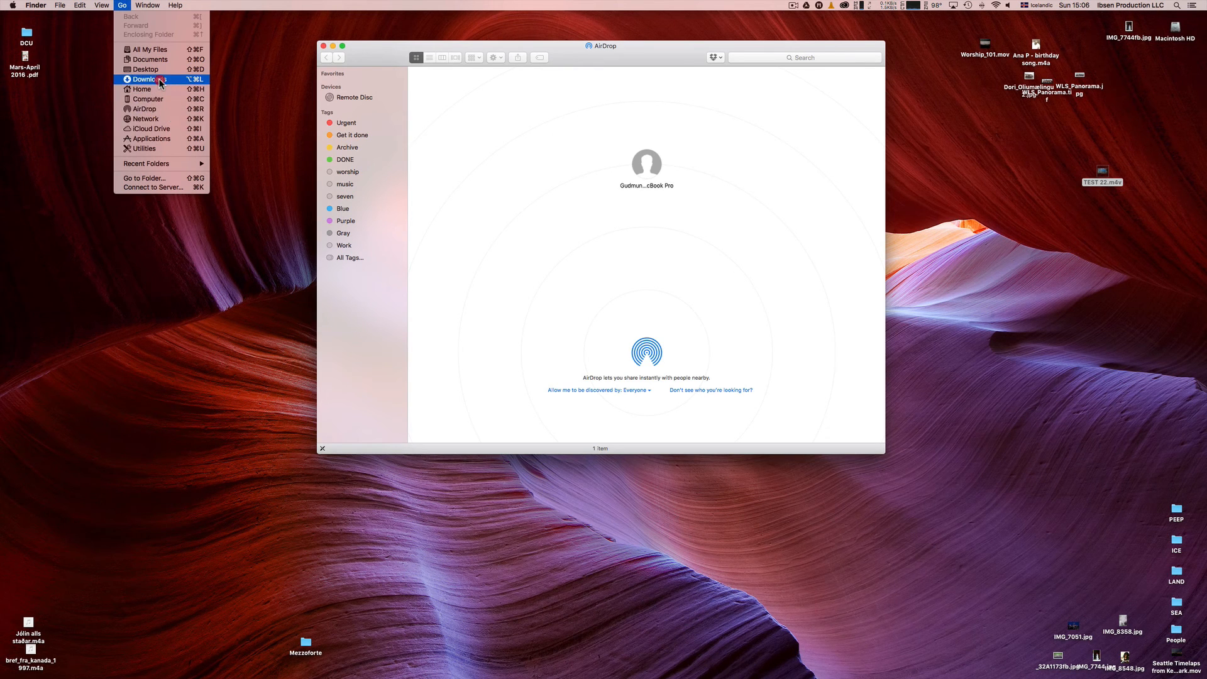
click(148, 79)
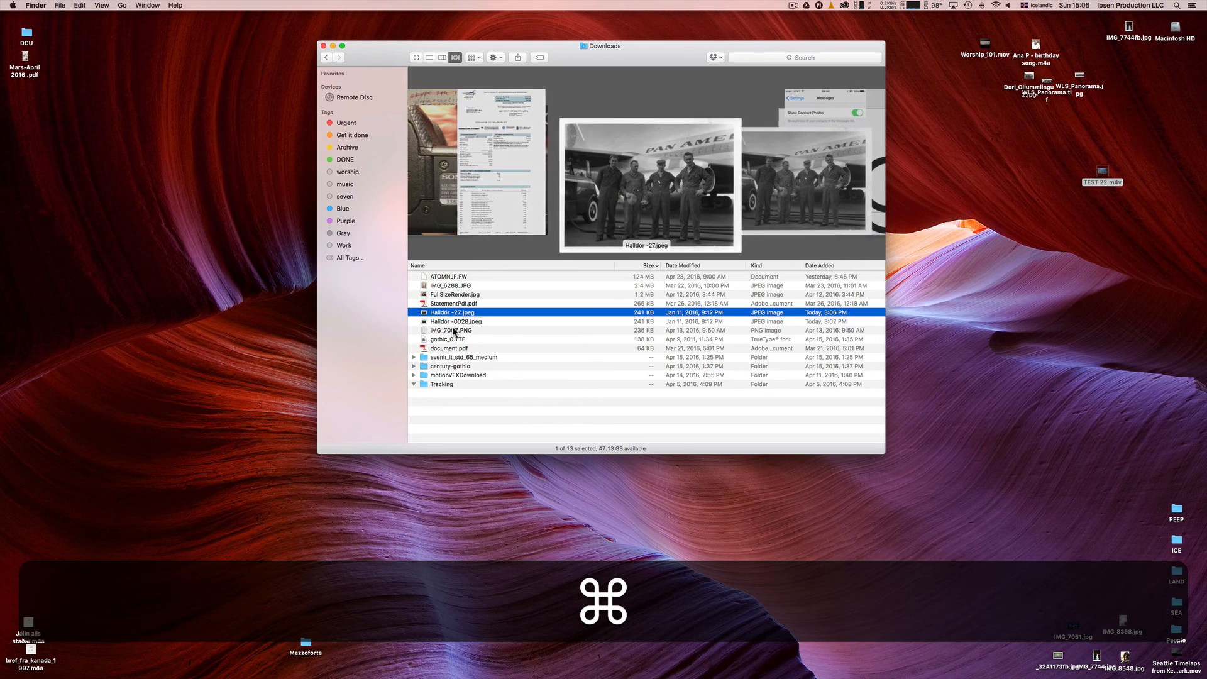
key(space)
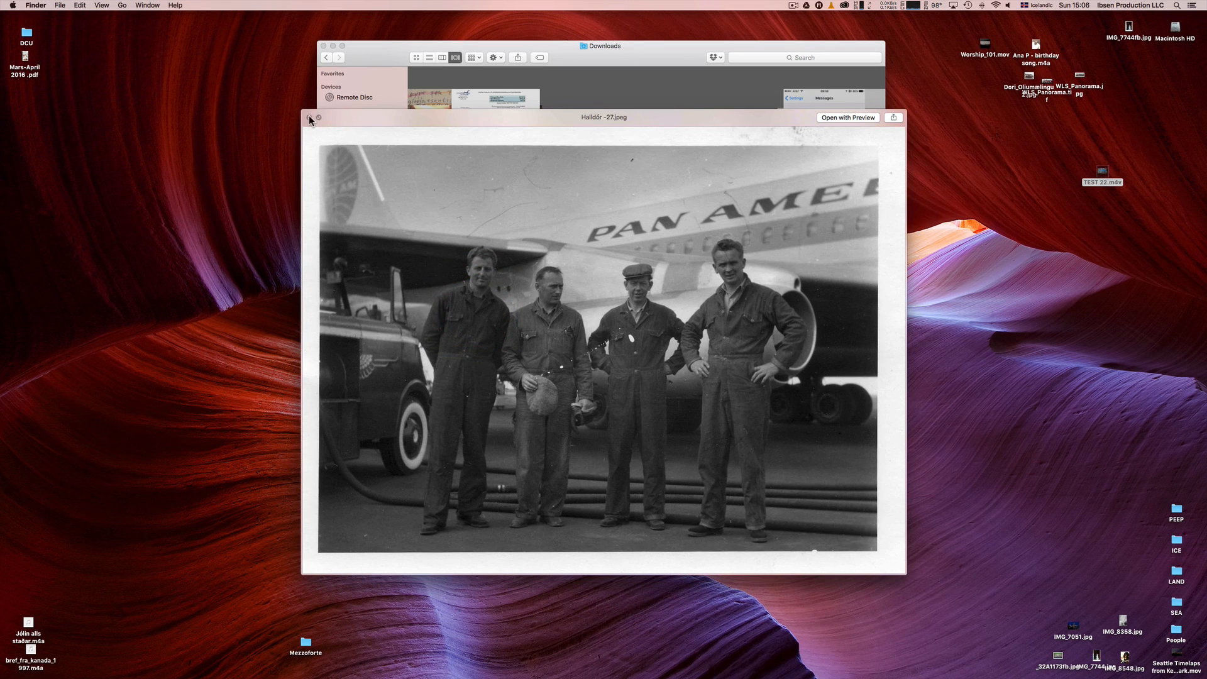
Step: Close the photo preview and the Downloads window, leaving the desktop
click(319, 118)
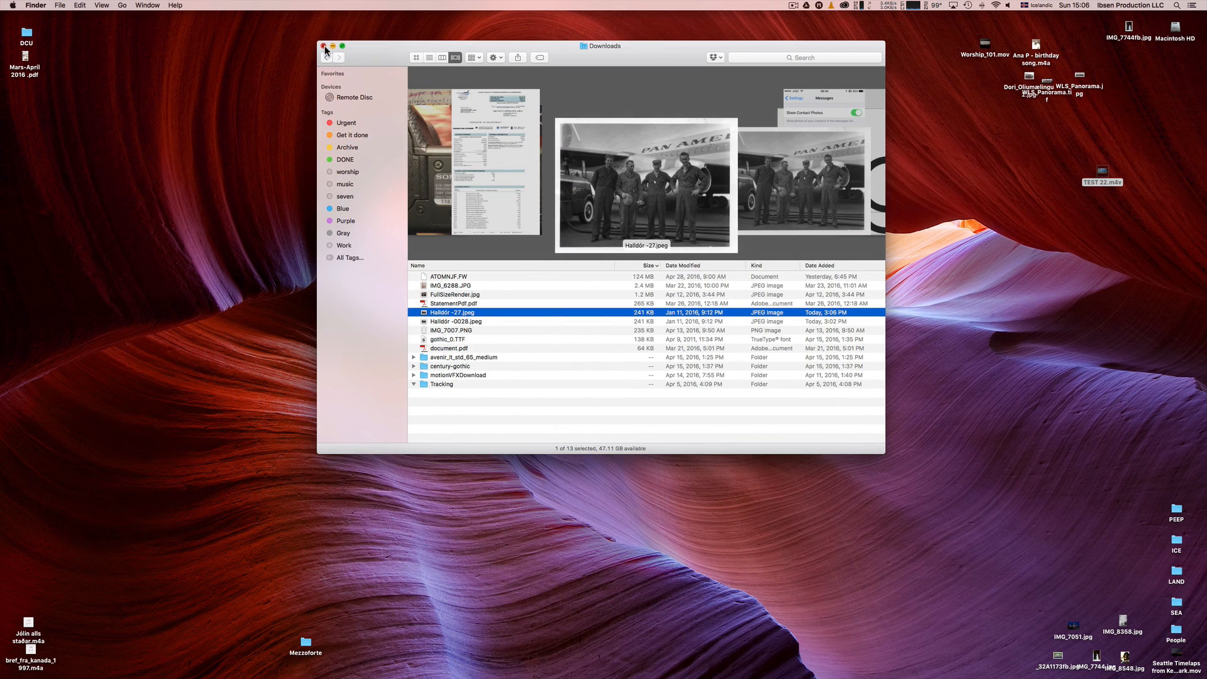
click(322, 46)
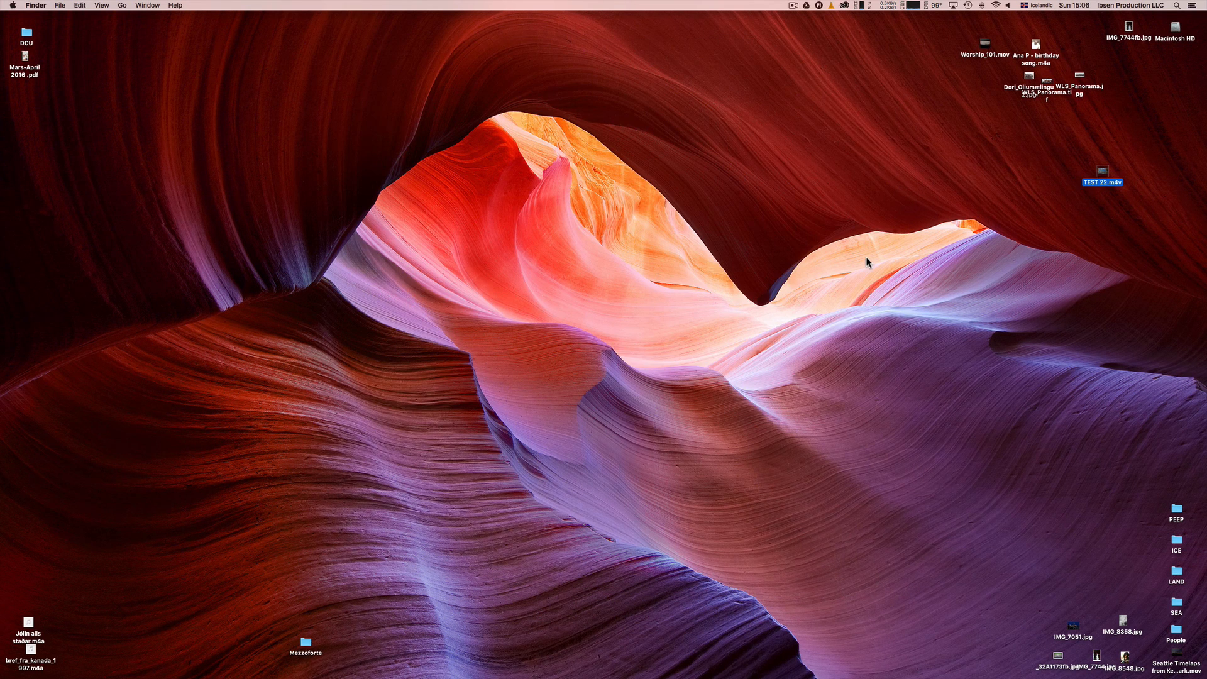
mouse_move(895, 323)
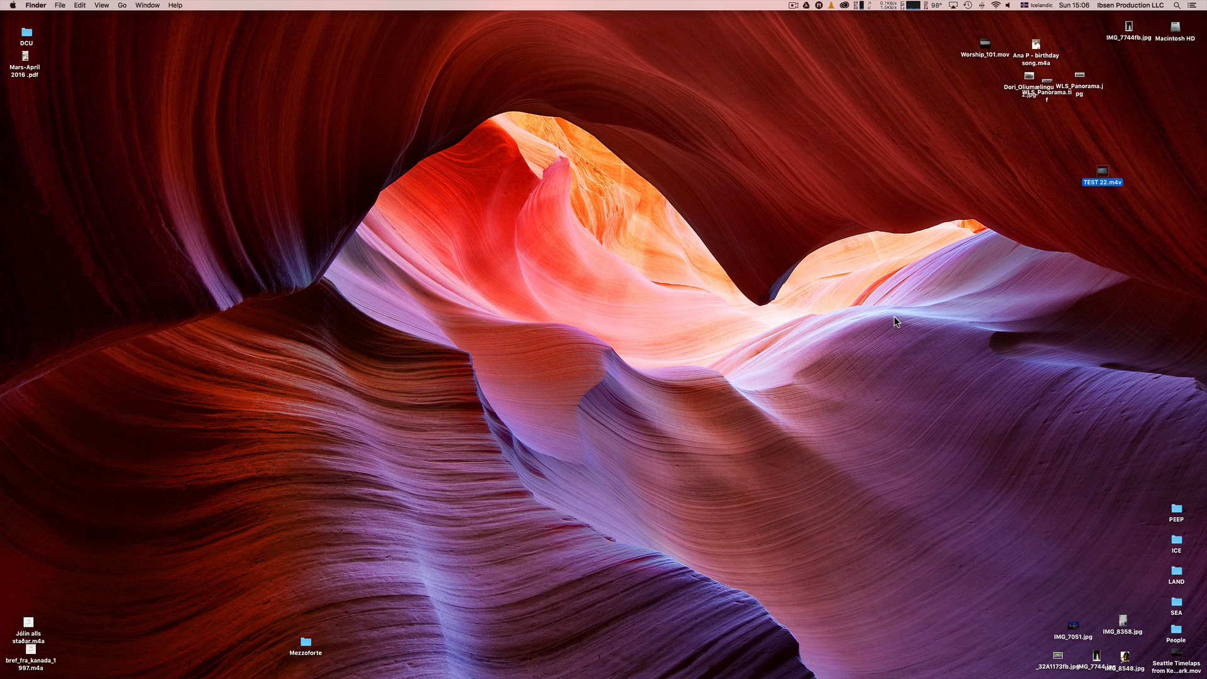